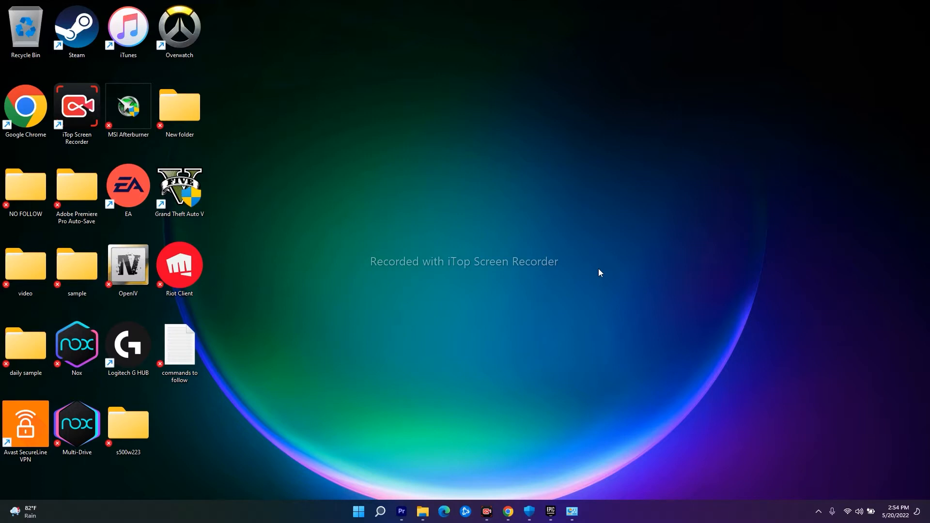
mouse_move(432, 239)
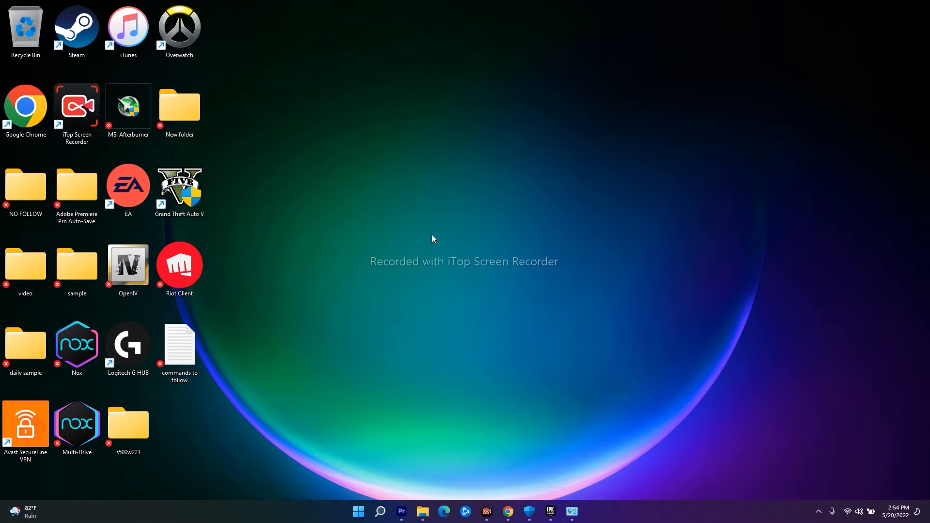
mouse_move(415, 242)
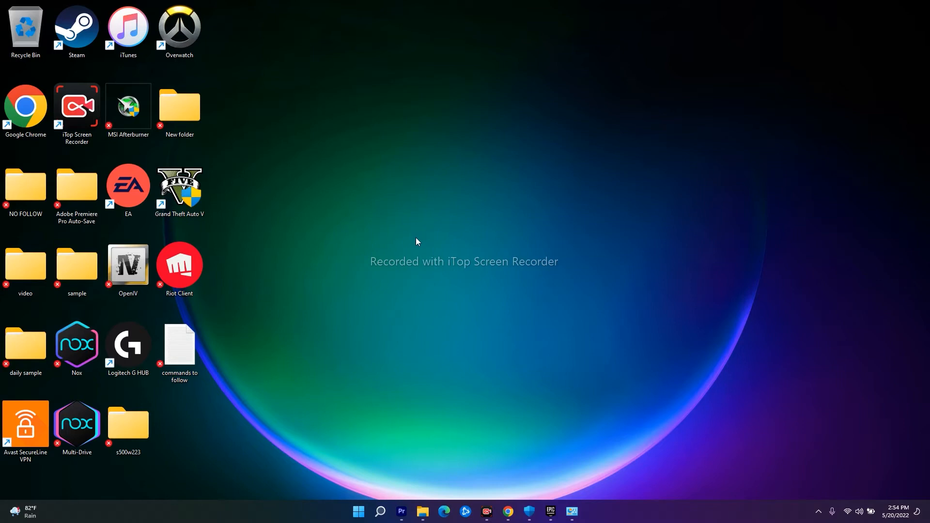
mouse_move(416, 264)
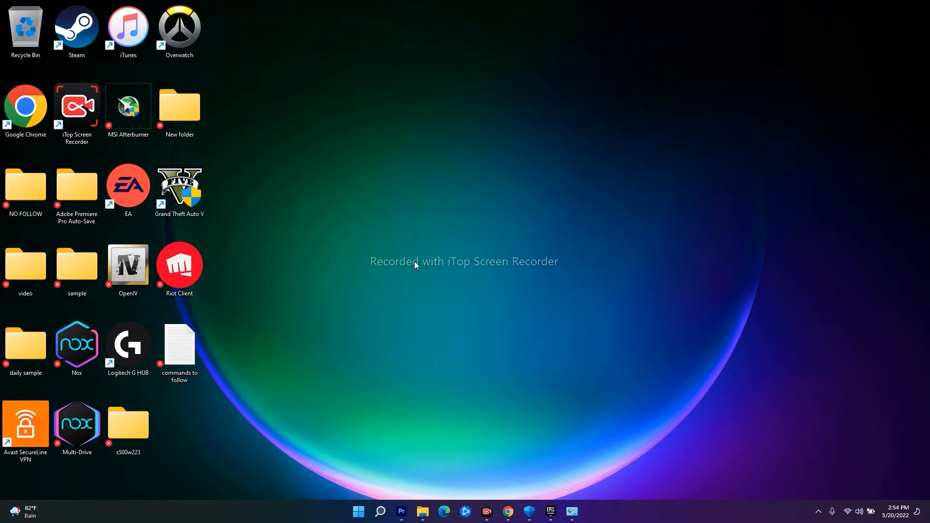
mouse_move(496, 249)
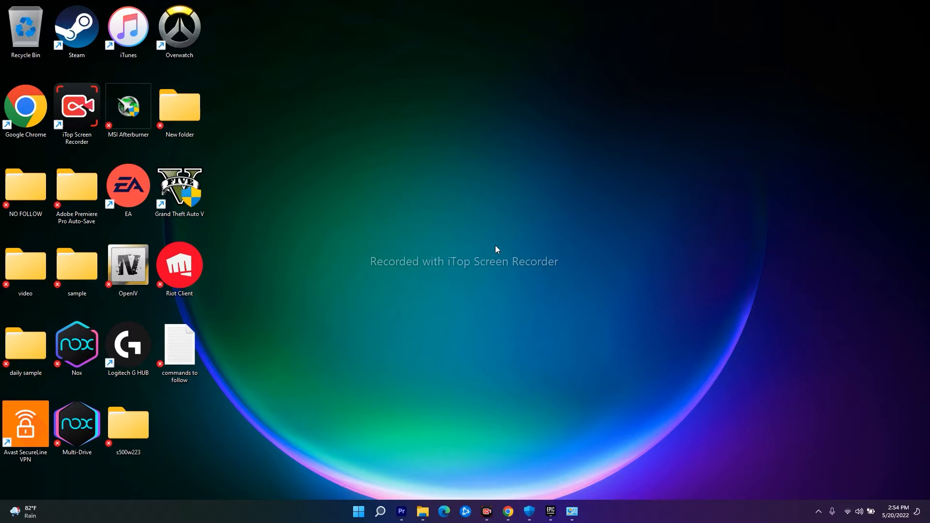
mouse_move(412, 423)
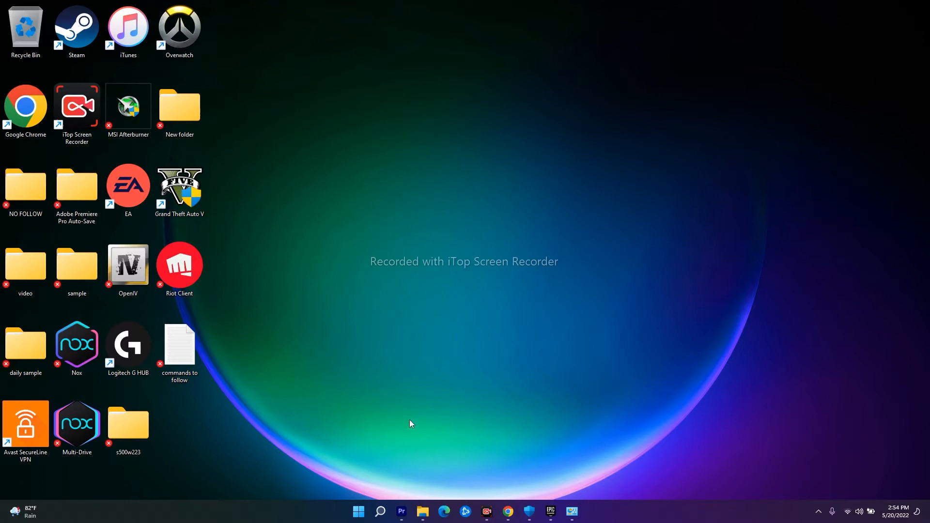
mouse_move(390, 351)
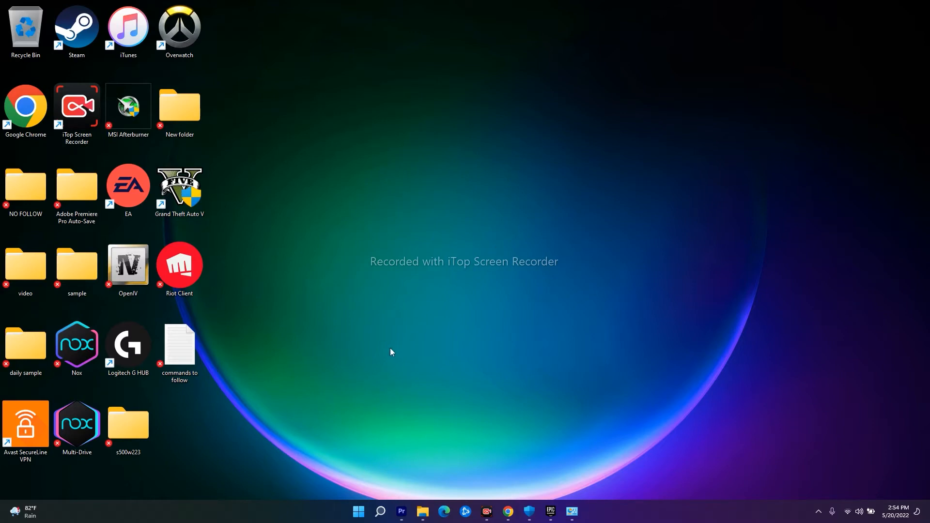
Restart the computer from the Start menu power options.
left_click(357, 510)
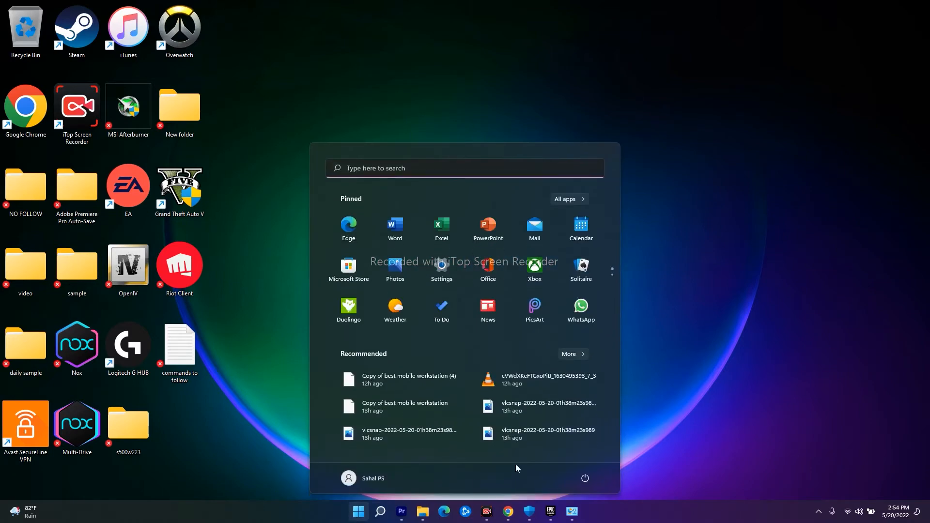
left_click(584, 478)
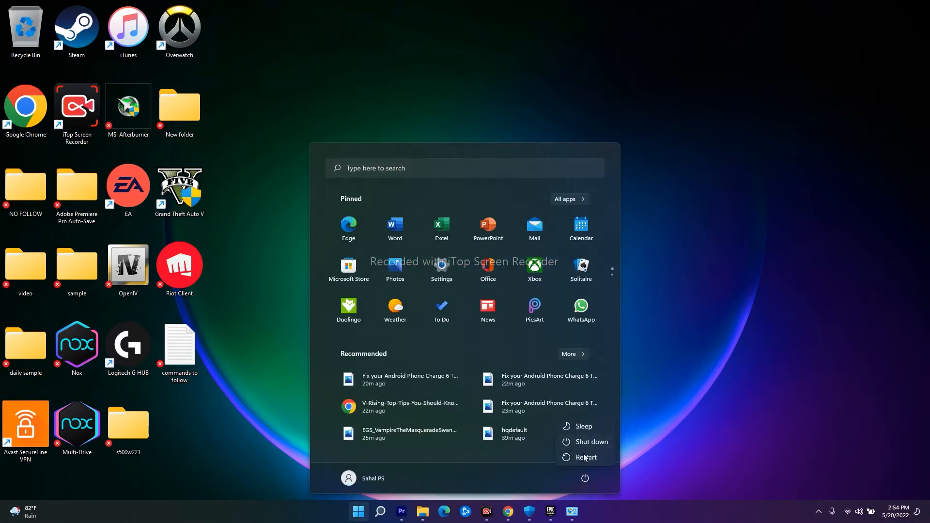
left_click(383, 279)
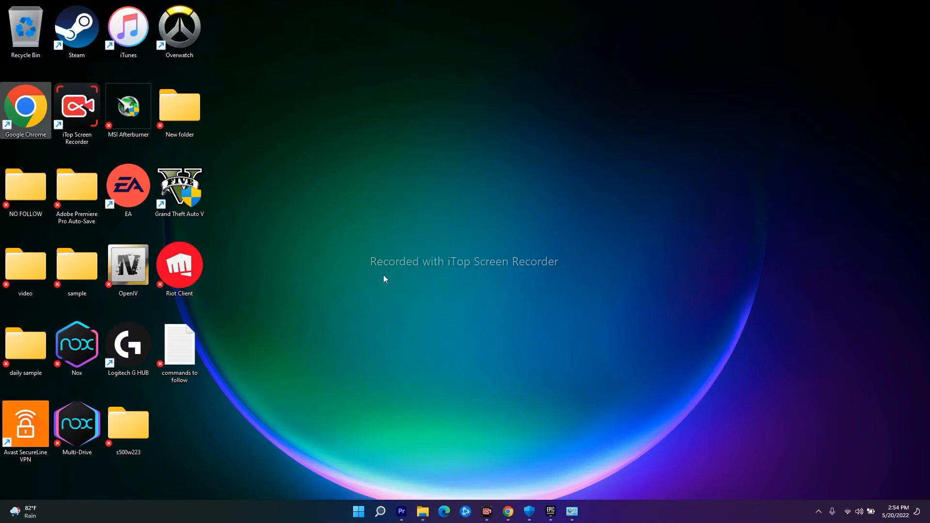
mouse_move(535, 350)
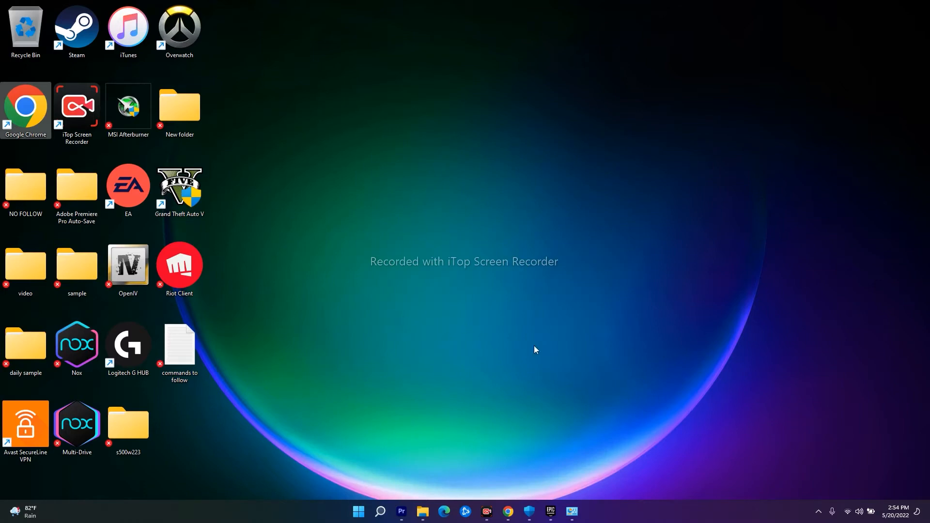
mouse_move(530, 242)
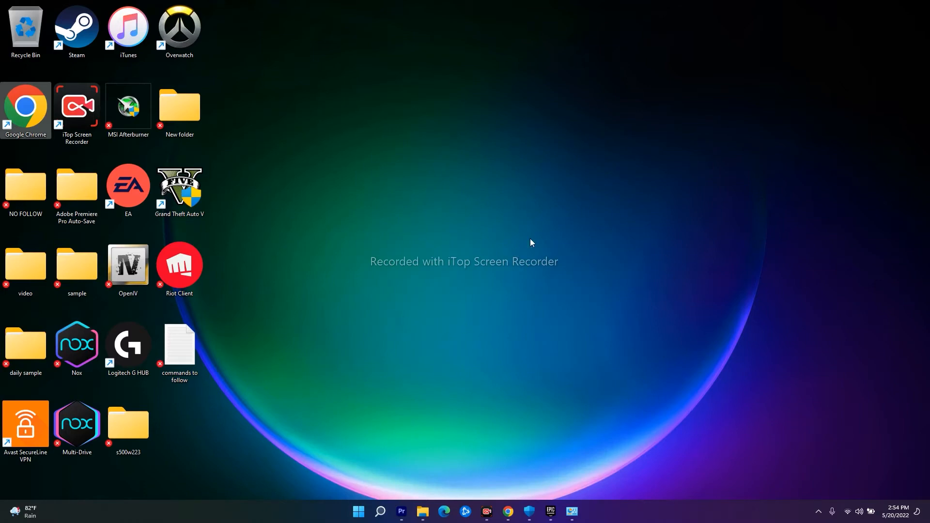
mouse_move(532, 230)
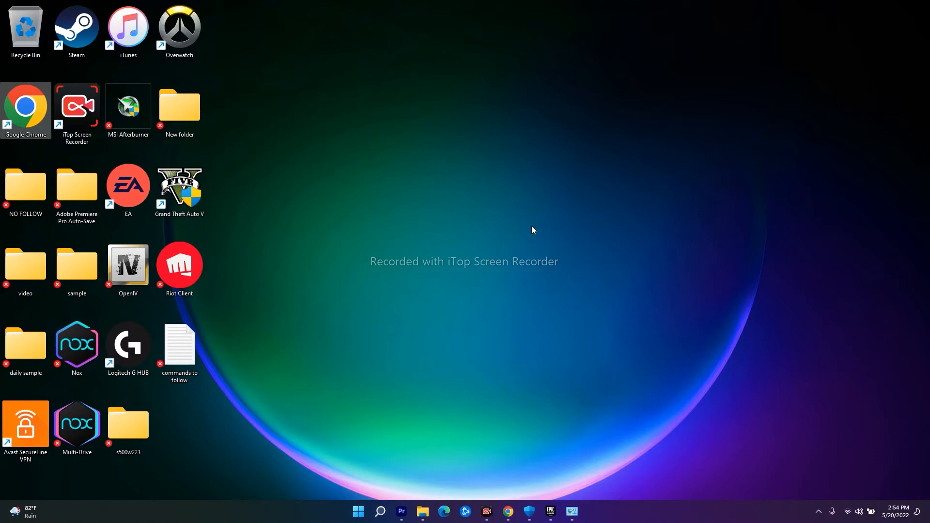
mouse_move(528, 238)
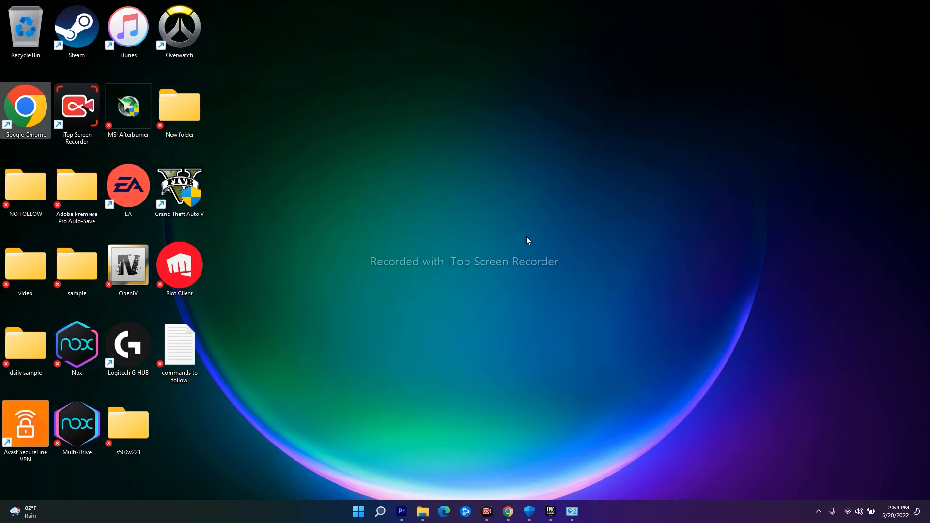
mouse_move(562, 437)
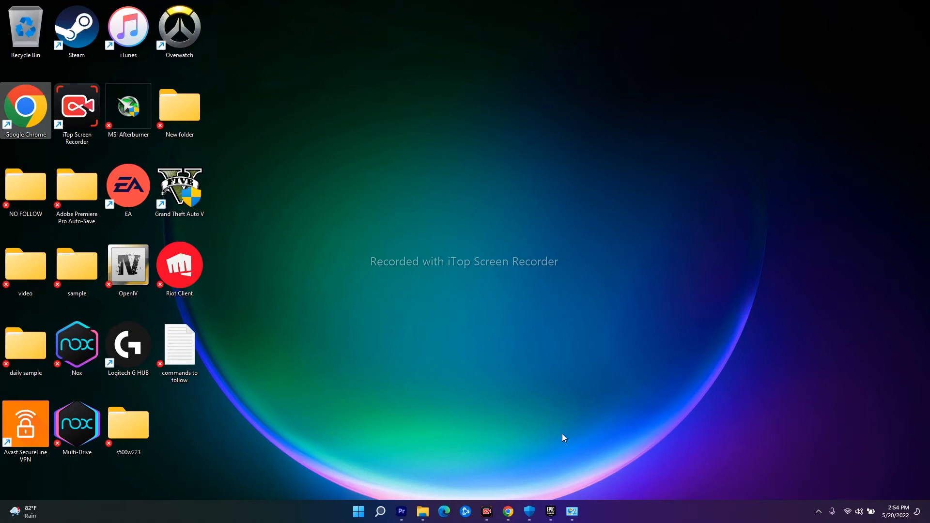
mouse_move(564, 496)
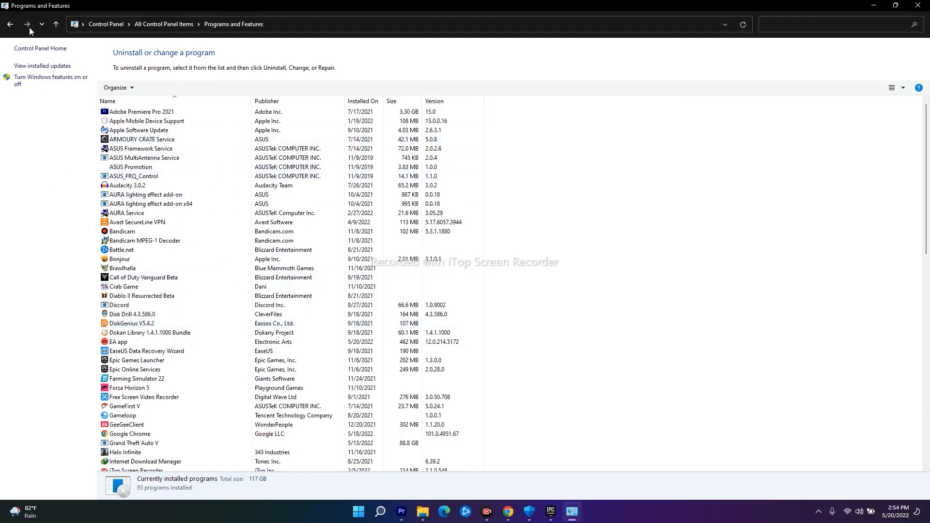
Find Epic Games Launcher in Programs and Features, view its uninstall options, and close the list.
left_click(142, 295)
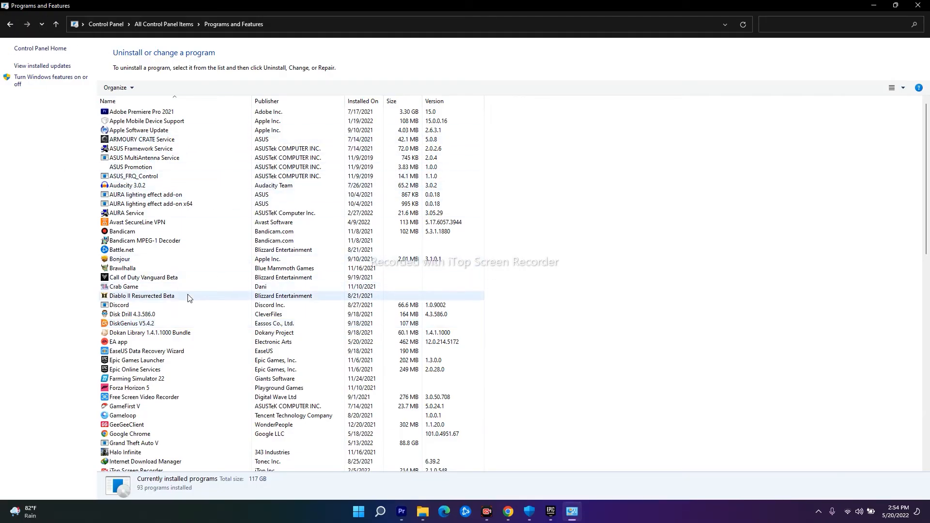
scroll("down", 3)
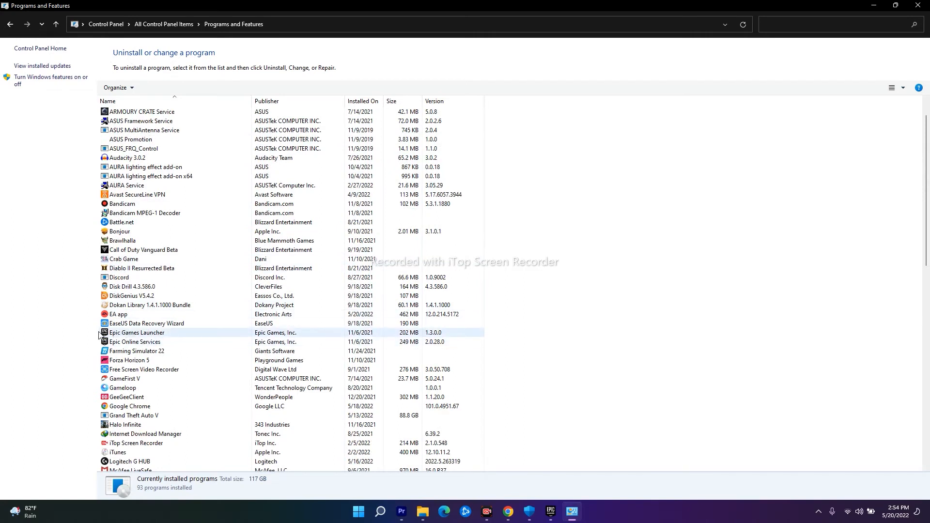
right_click(137, 332)
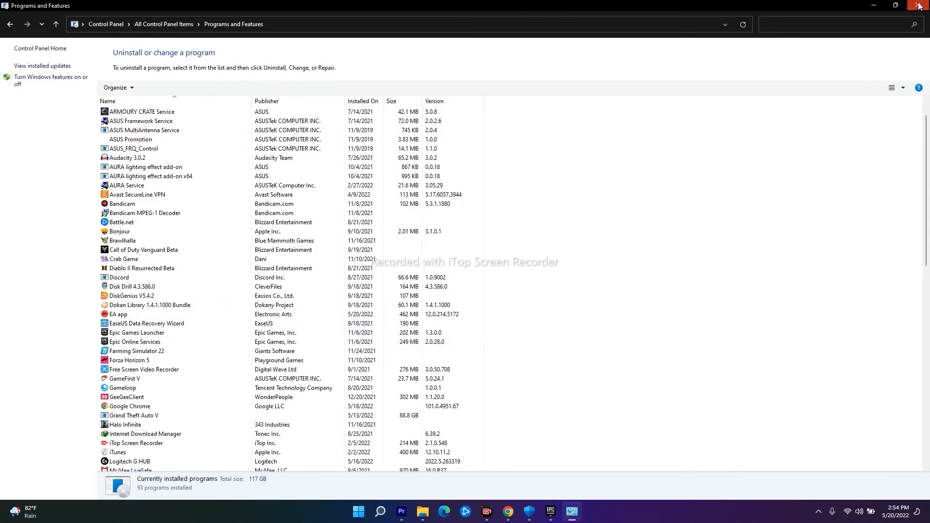
left_click(923, 5)
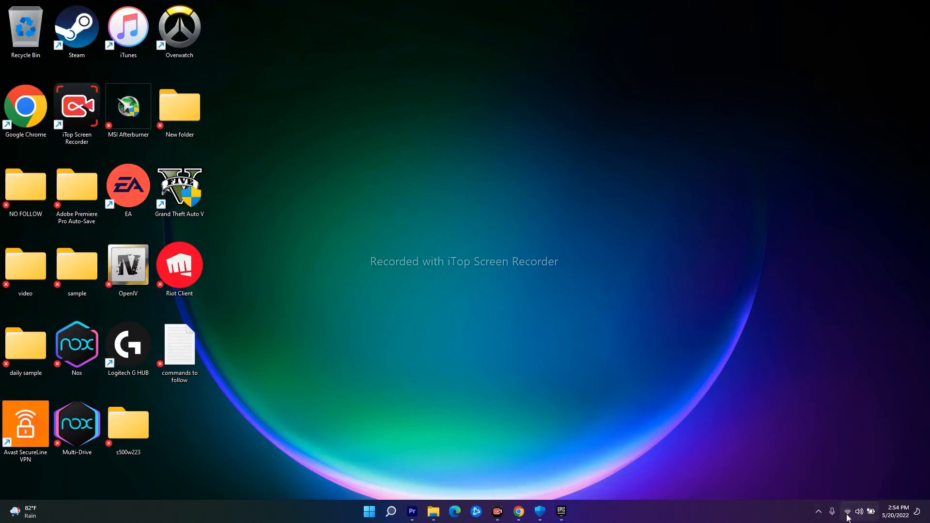
mouse_move(567, 471)
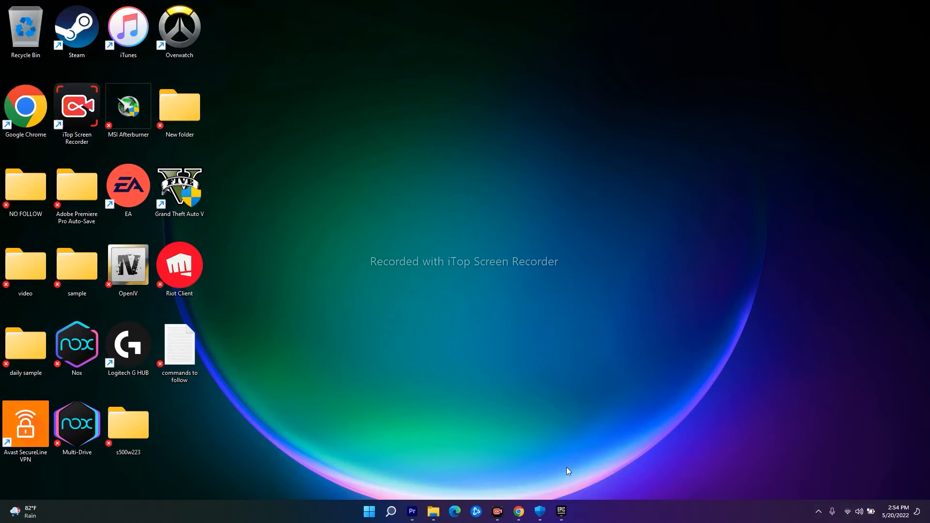
mouse_move(567, 466)
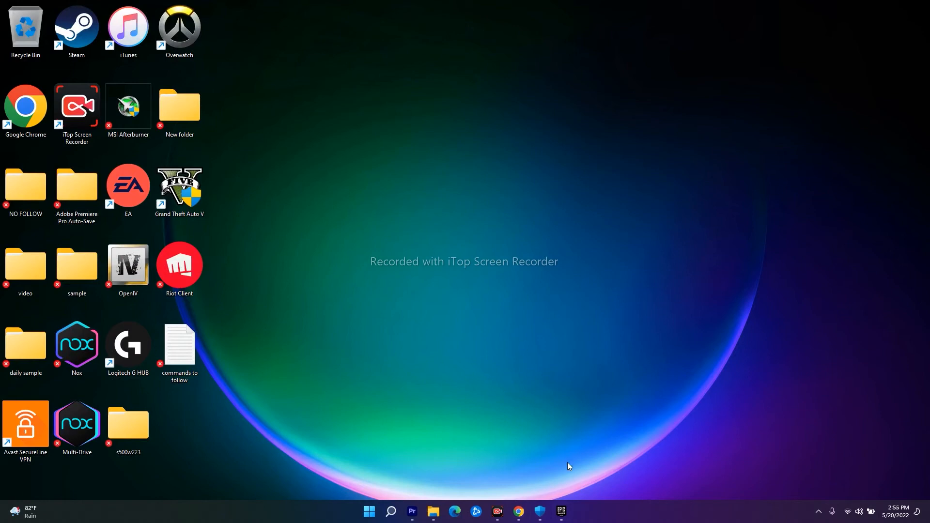
Launch Epic Games Launcher from the taskbar.
left_click(560, 510)
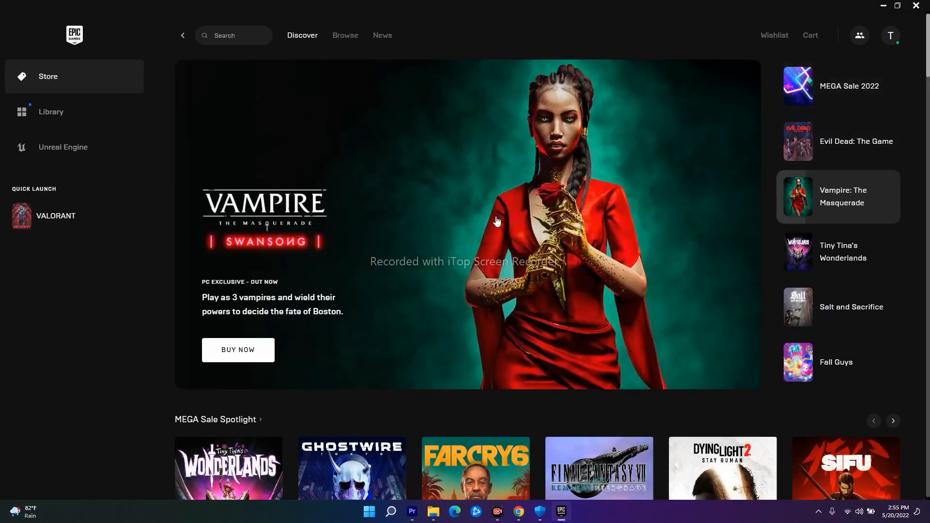
View the Library of four games, then minimize the launcher to the desktop.
left_click(51, 111)
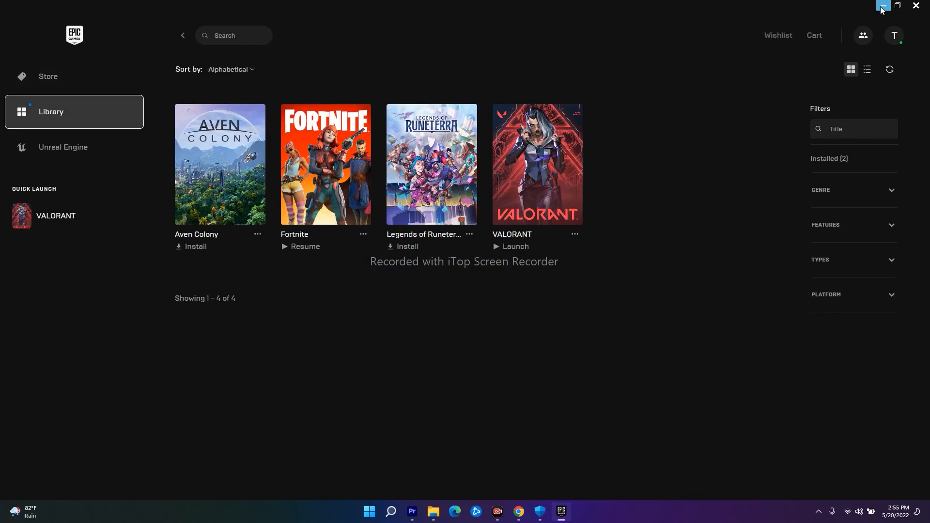
left_click(883, 6)
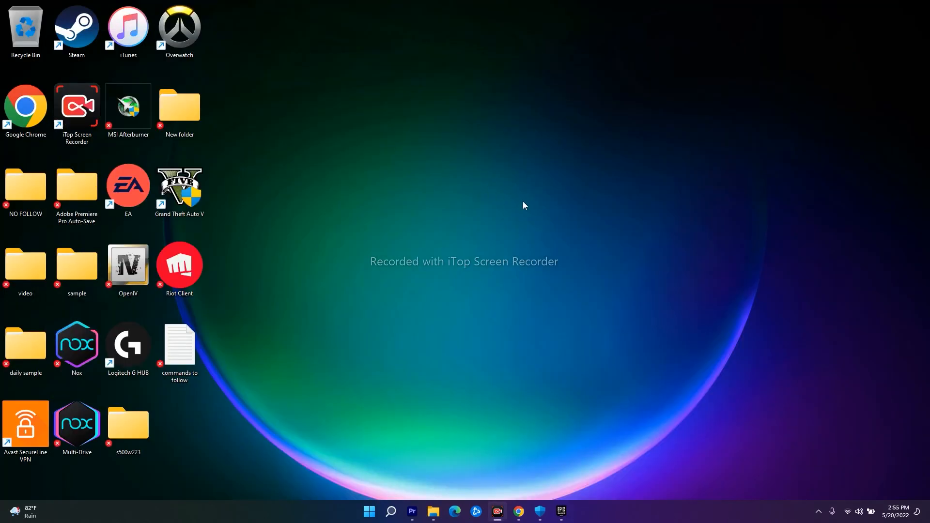